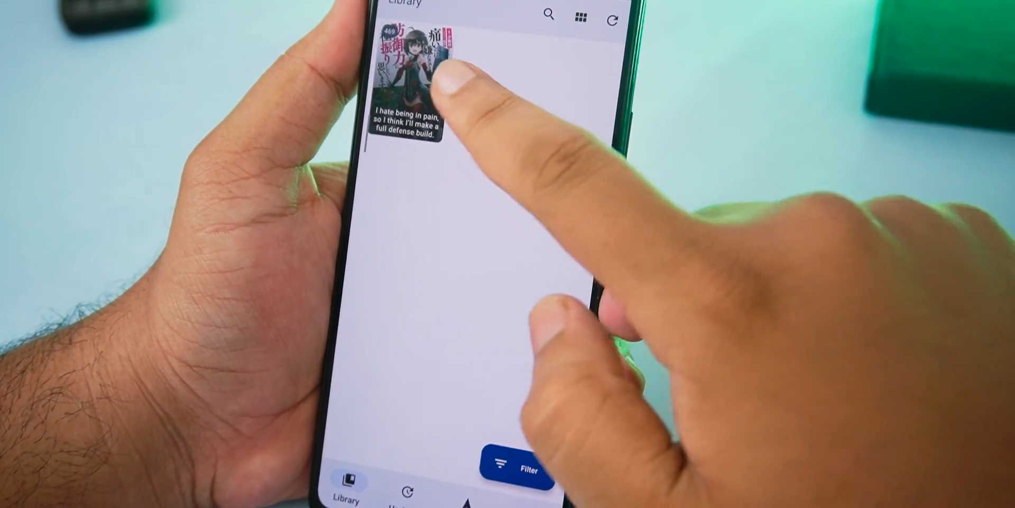
# Open the library's only novel from its cover to show its chapter list
pyautogui.click(421, 71)
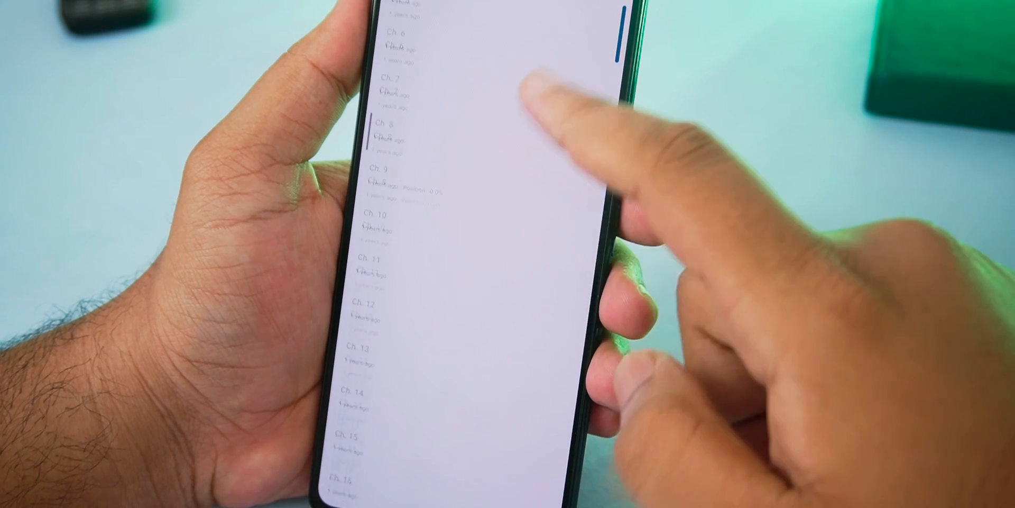